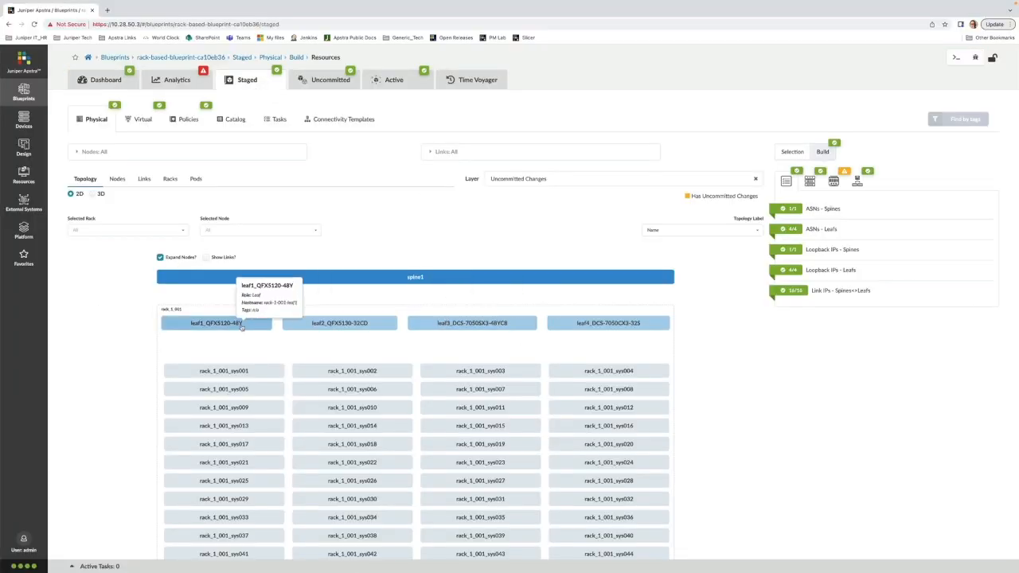
mouse_move(481, 340)
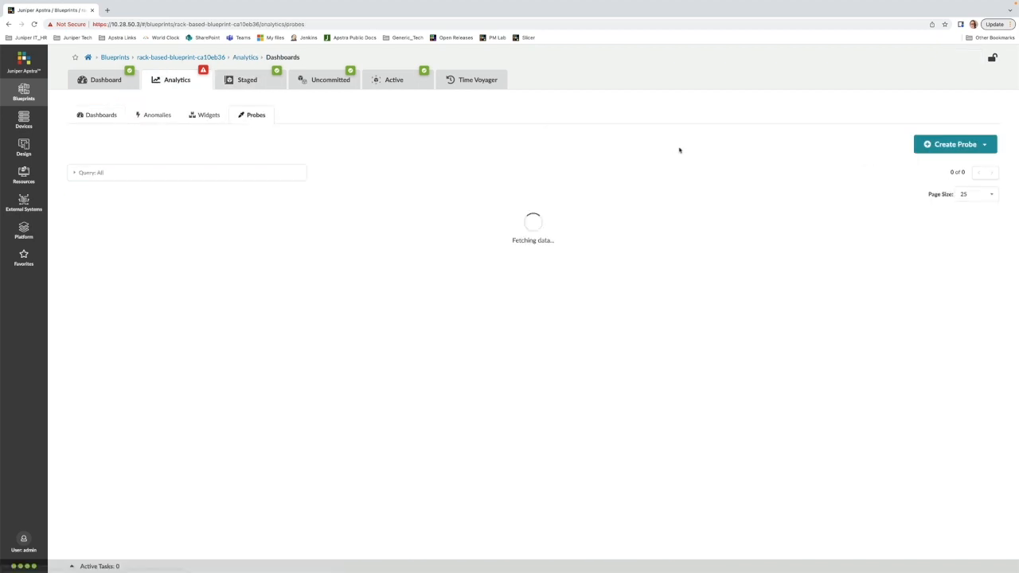
Step: Start instantiating the predefined Optical Transceivers probe, found by searching 'opt'
left_click(955, 144)
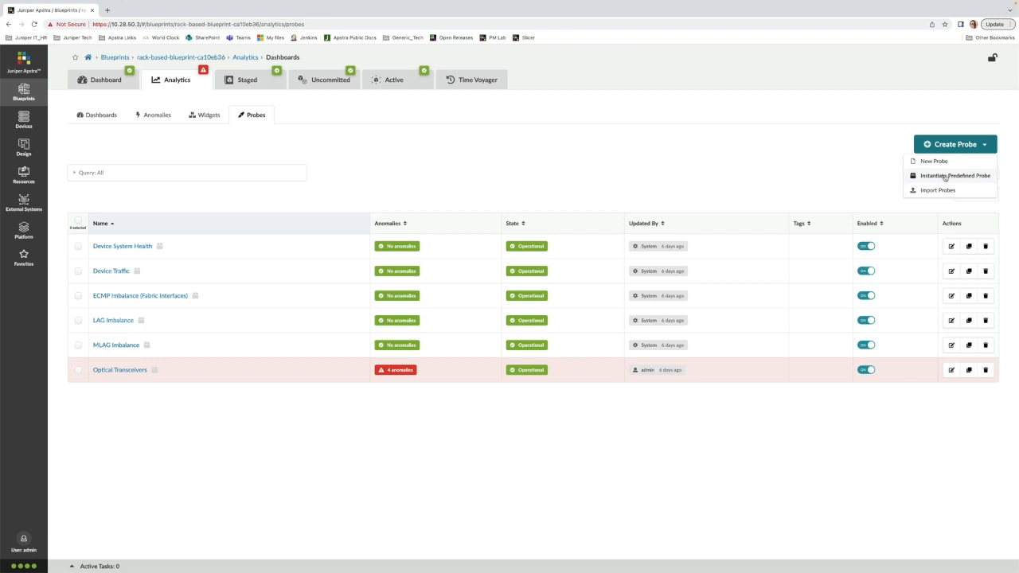
left_click(955, 175)
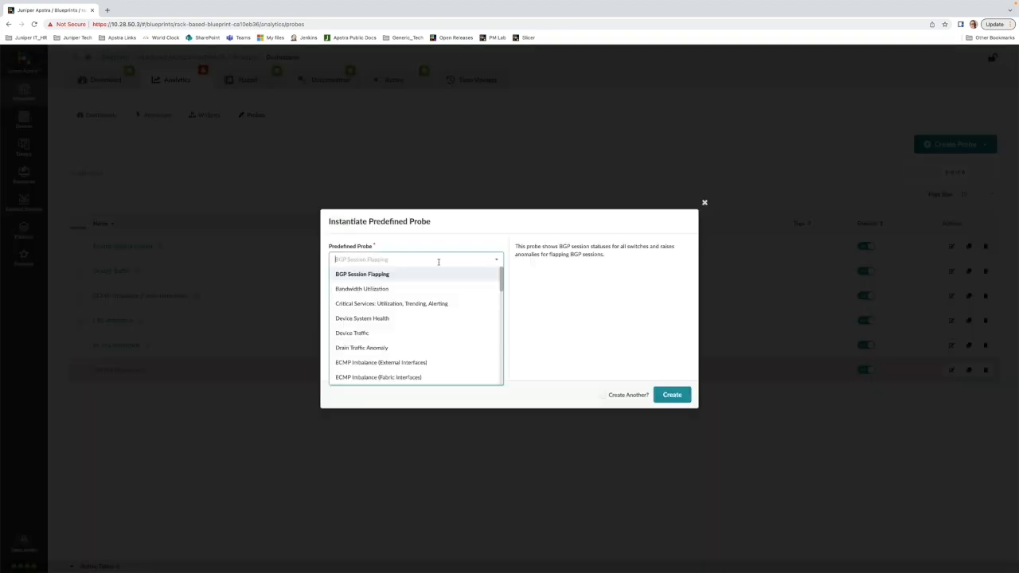
type("opt")
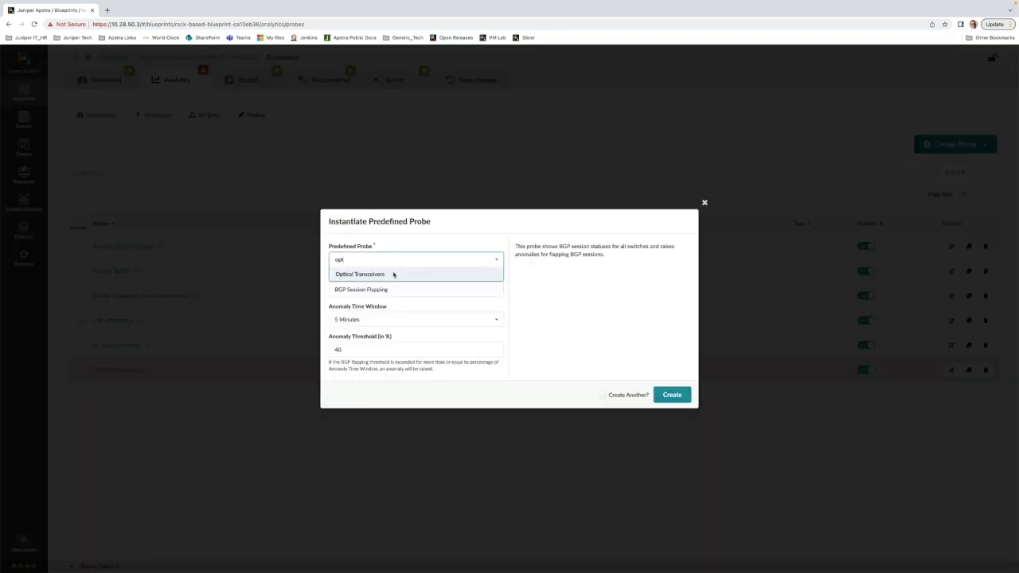
left_click(360, 274)
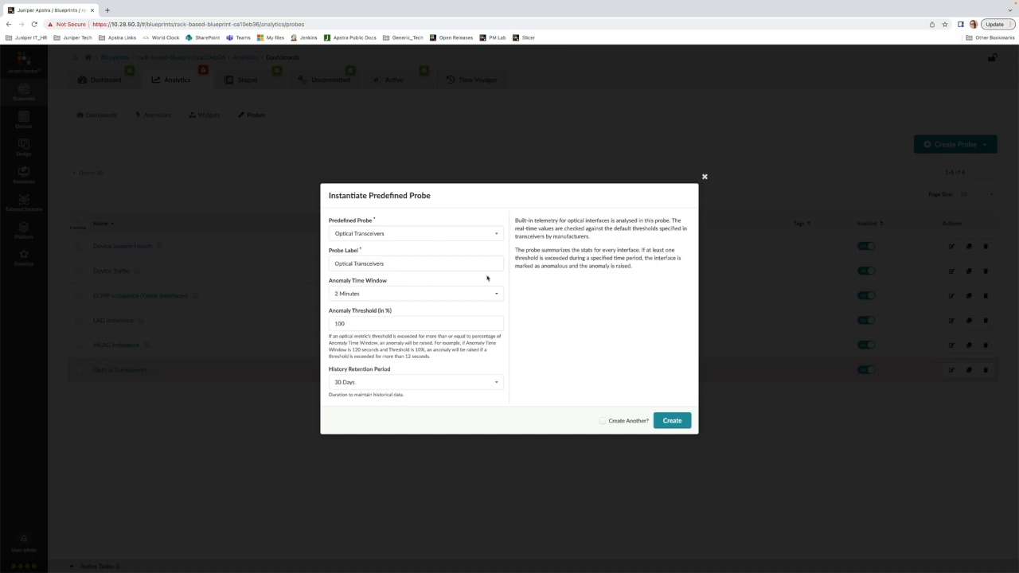
Step: Set the probe's anomaly time window to 1 Minute and edit its label
left_click(415, 293)
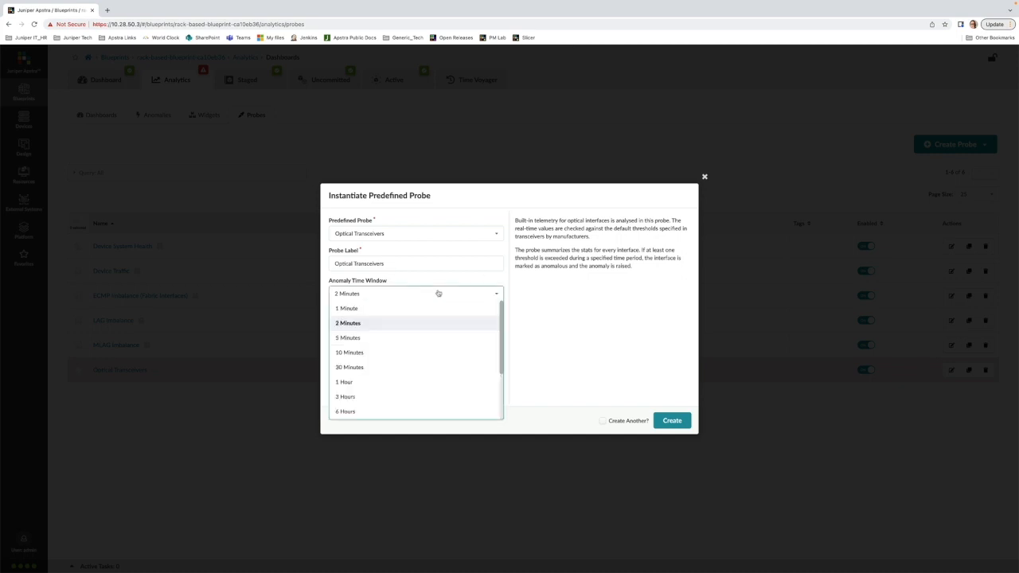
left_click(347, 308)
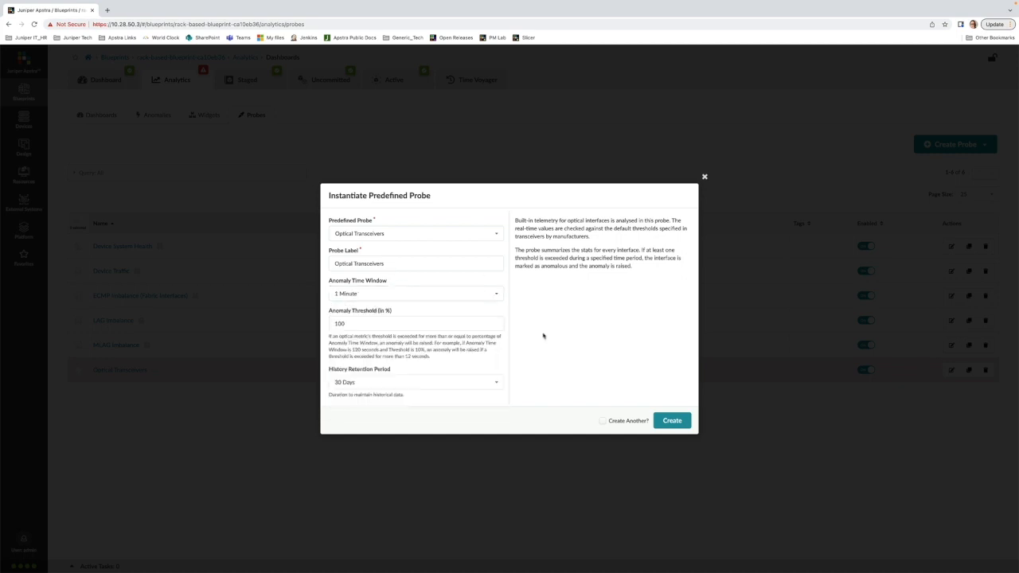
left_click(414, 324)
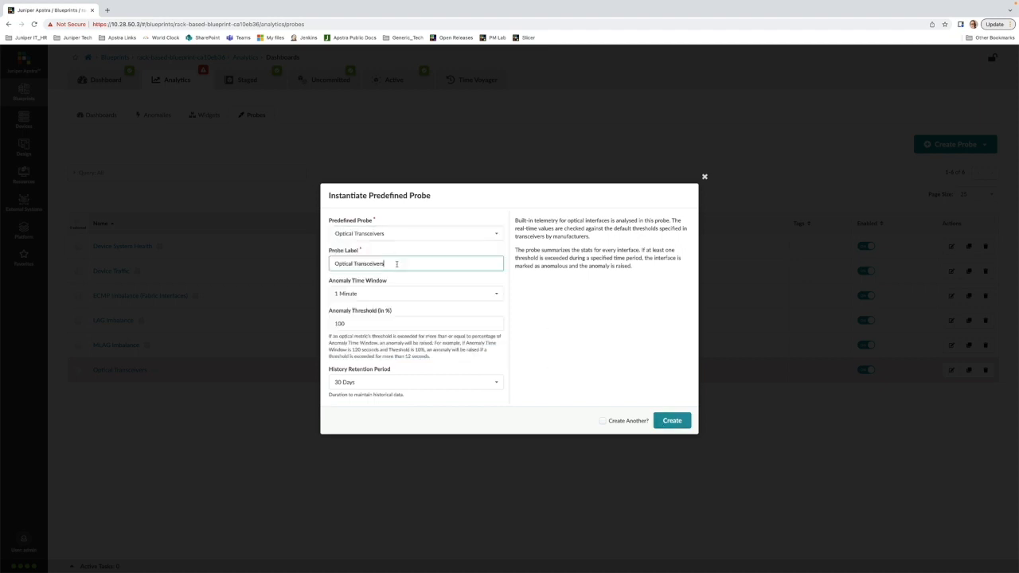
Step: Create the Optical Transceivers_2 probe and scroll through its Interface Stats table
left_click(671, 420)
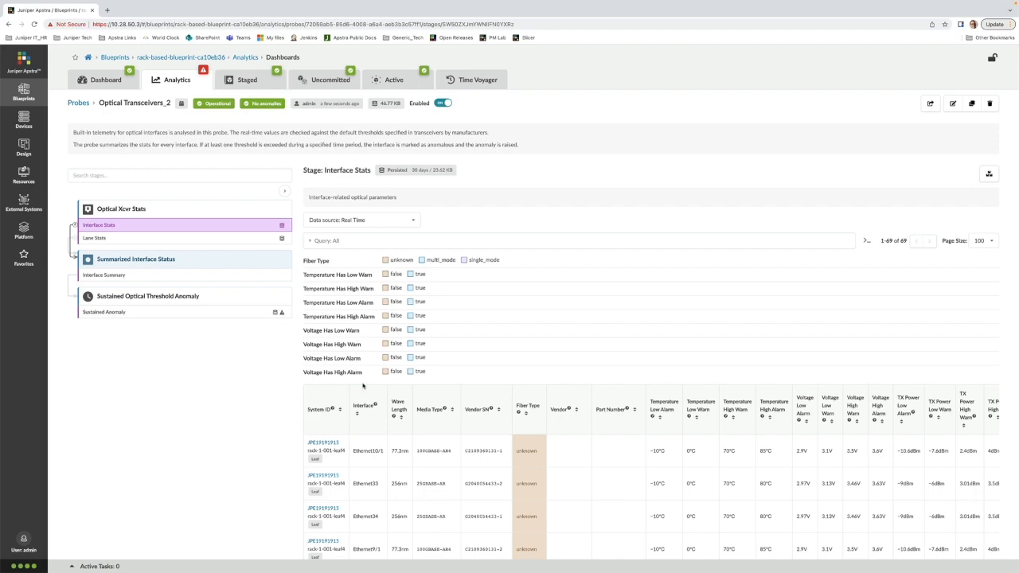
scroll("down", 3)
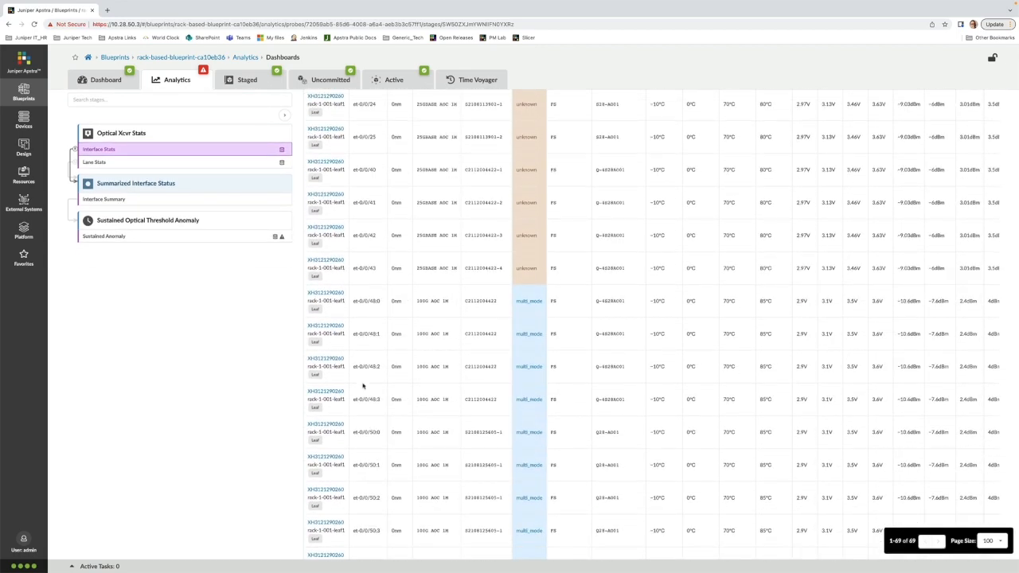
scroll("down", 3)
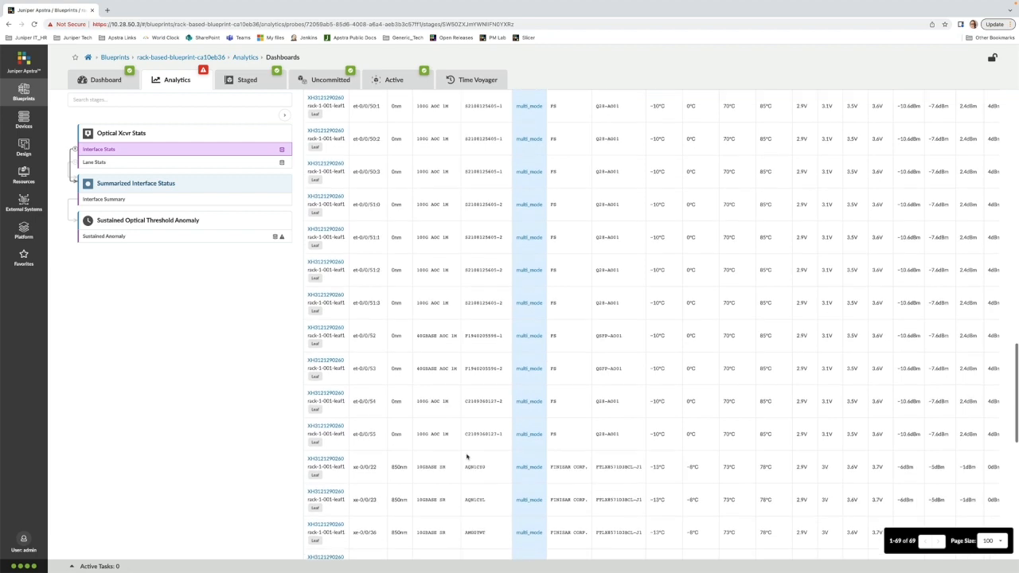
scroll("down", 3)
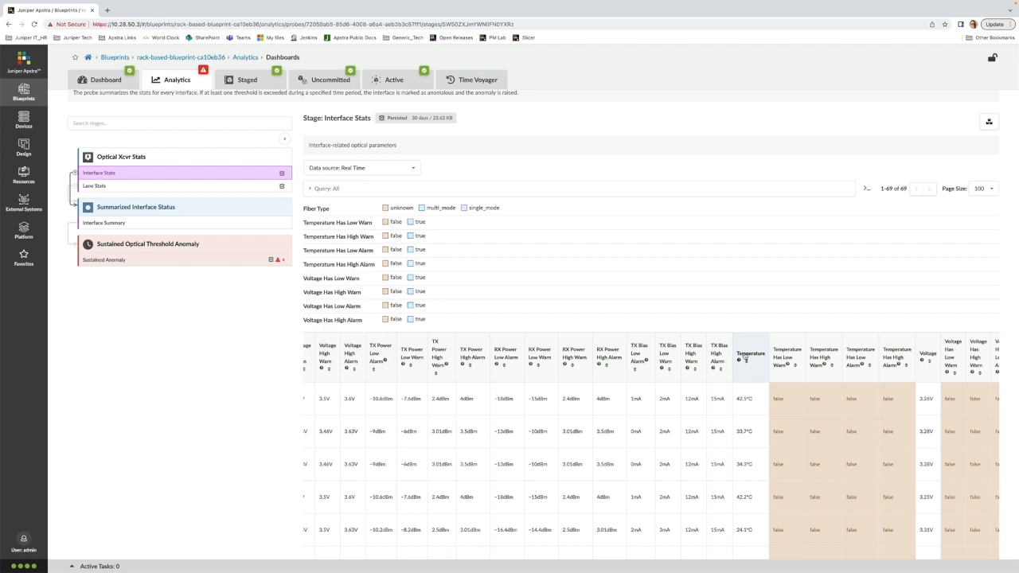
scroll("down", 3)
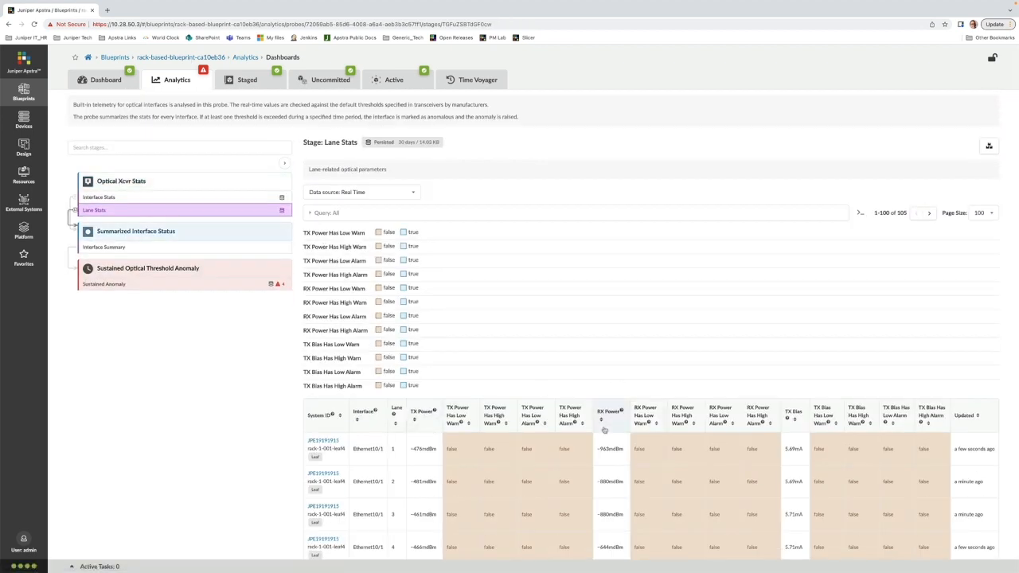
Step: Scroll through the probe's Lane Stats stage table
scroll("down", 3)
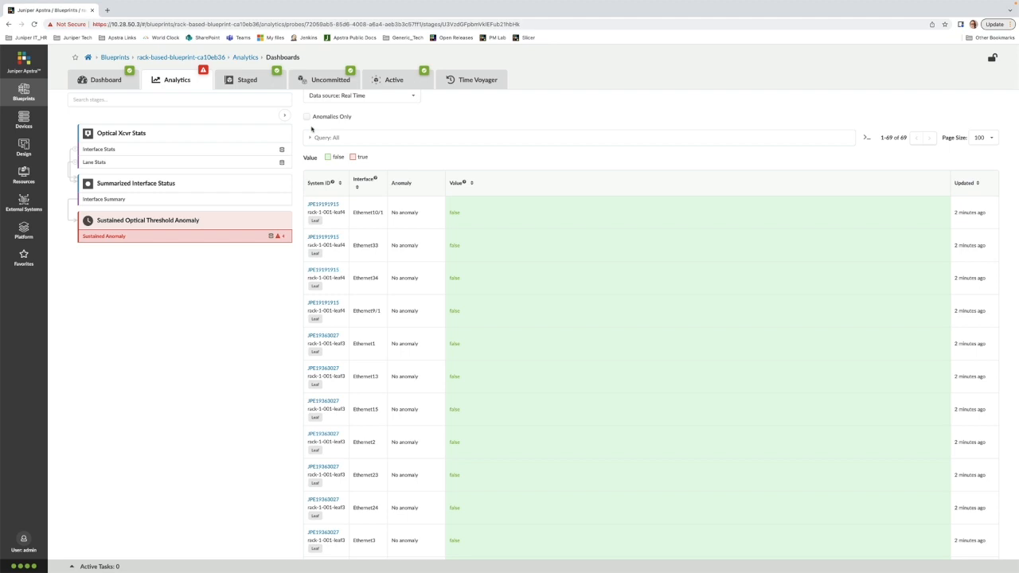
Step: Filter Sustained Anomaly to Anomalies Only, then open the original probe's Lane Stats
left_click(103, 236)
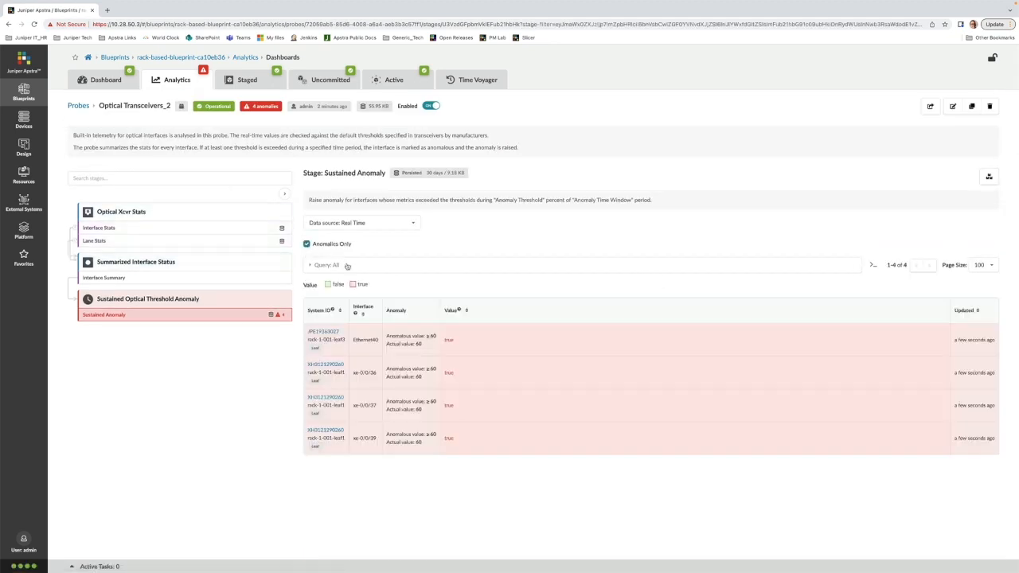
mouse_move(333, 436)
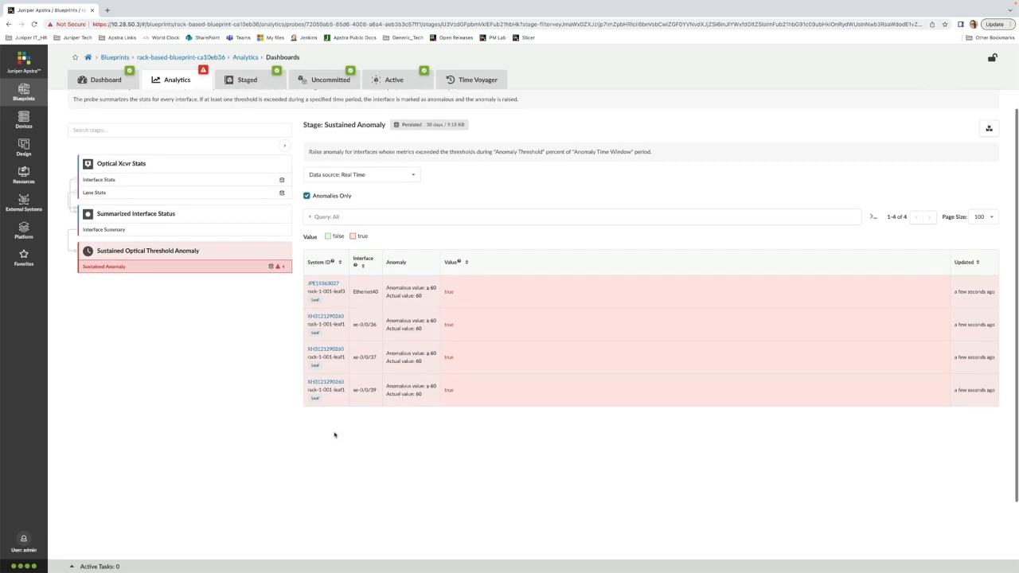
left_click(94, 193)
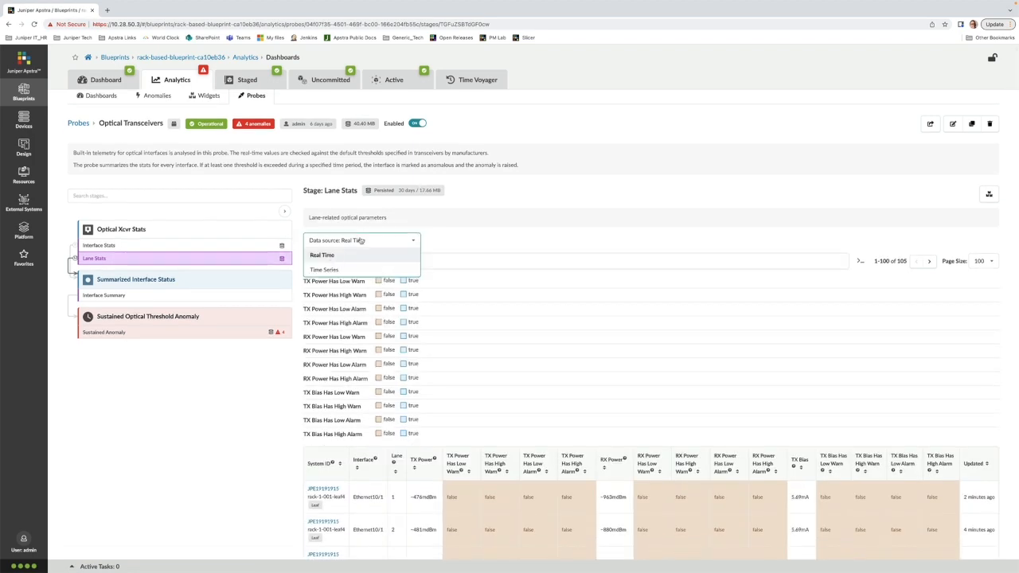
Step: Chart a chosen lane metric in Lane Stats using Time Series data
left_click(325, 269)
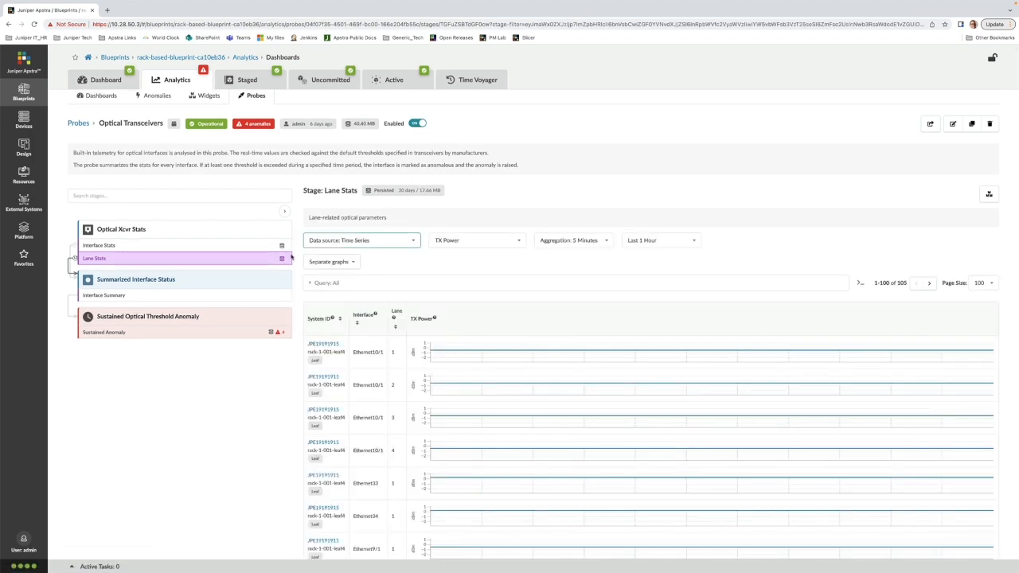
left_click(476, 240)
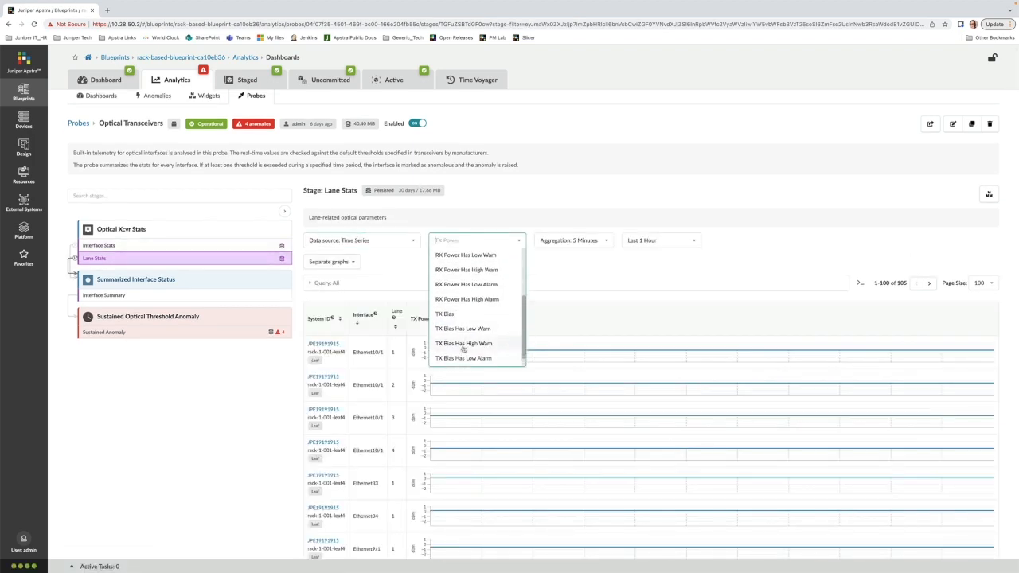
left_click(465, 255)
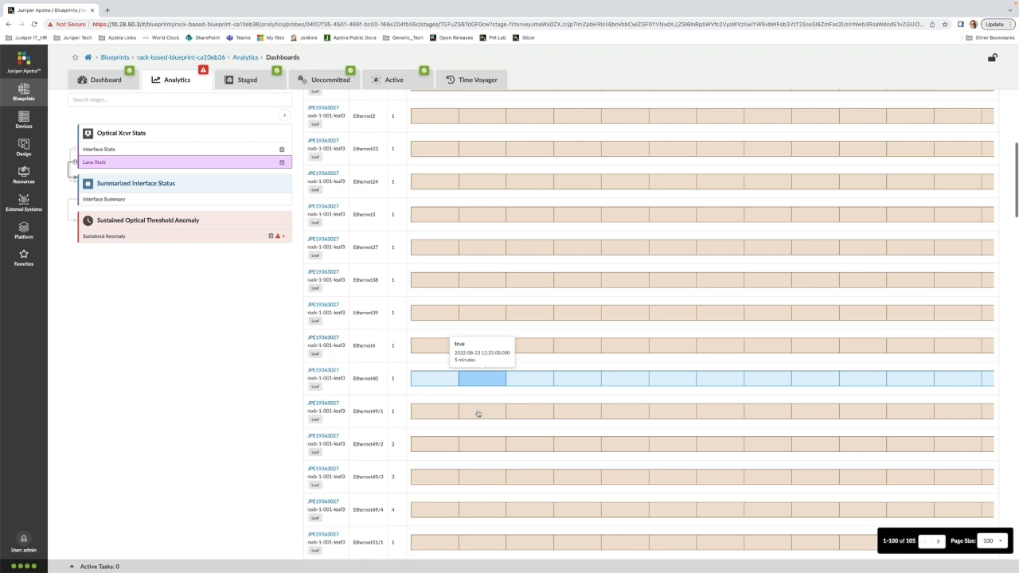
scroll("down", 3)
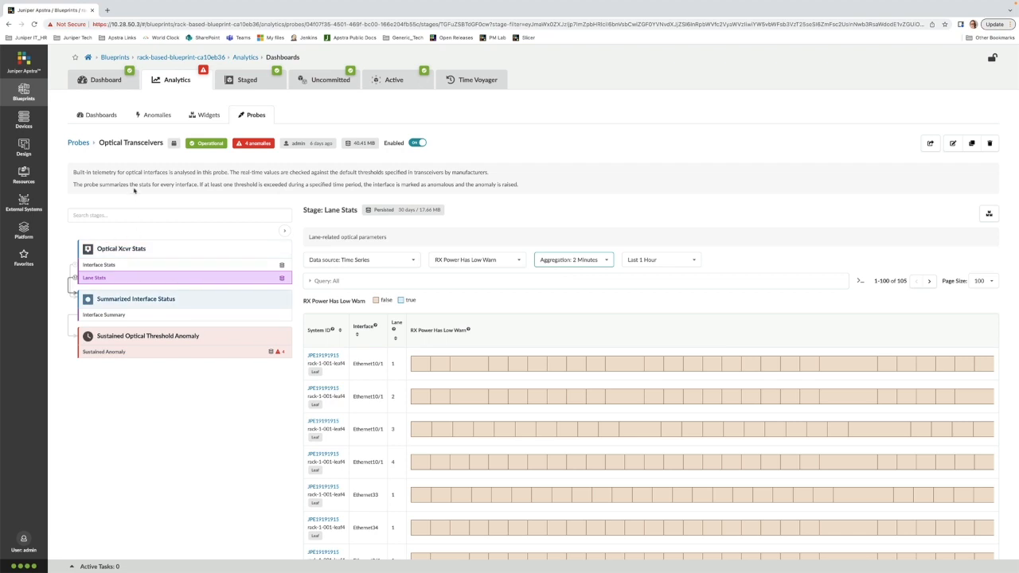
Step: Browse the Analytics Widgets list, then the Dashboards list
left_click(208, 115)
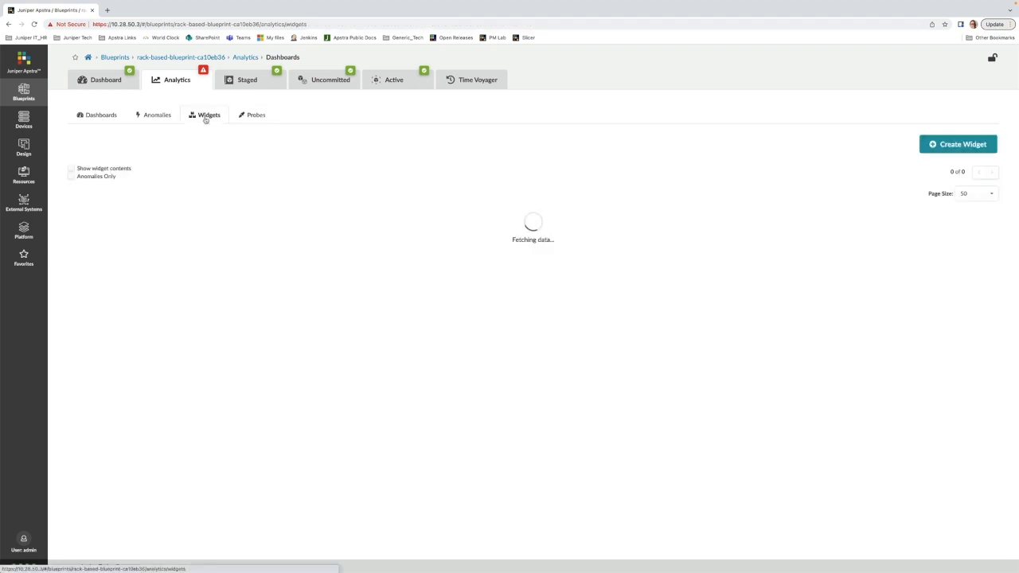
left_click(209, 115)
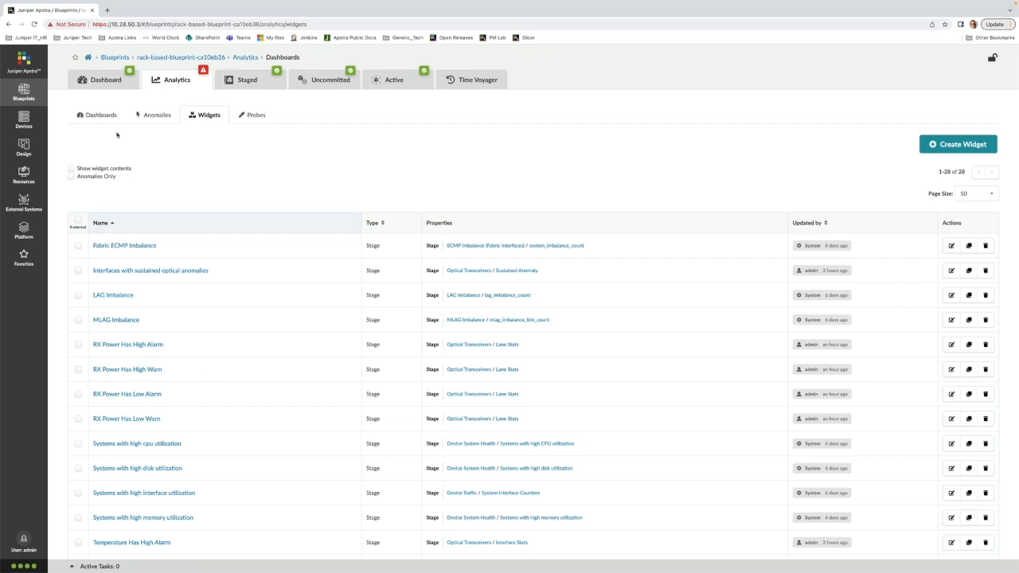
left_click(101, 115)
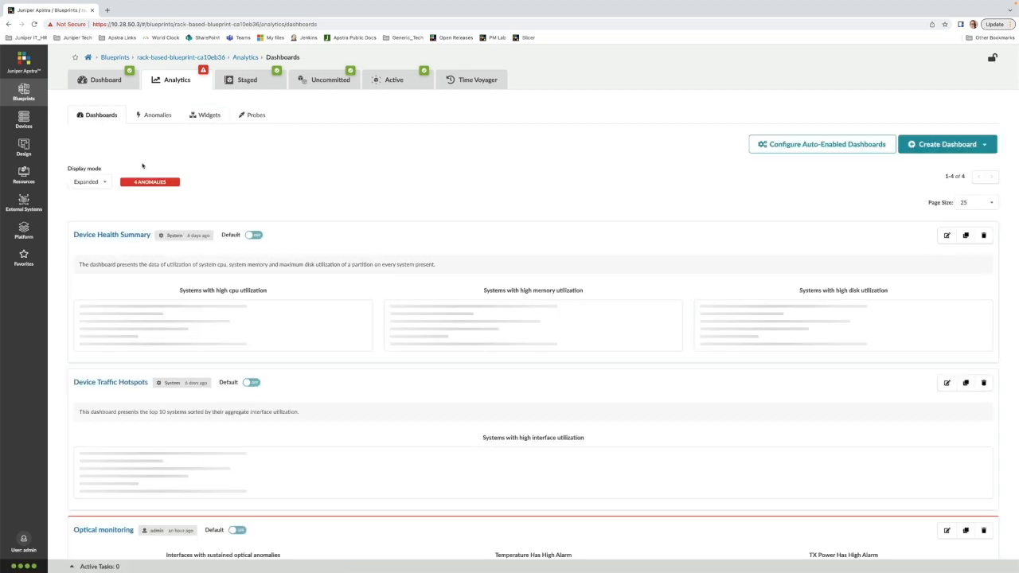
Step: Scroll the Dashboards list to find the Optical monitoring dashboard
scroll("down", 3)
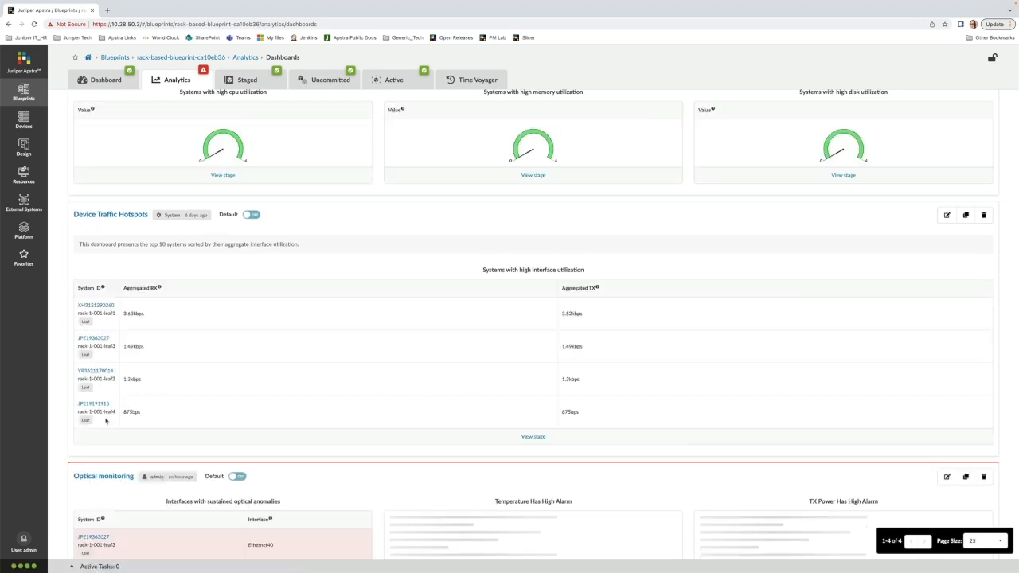
scroll("down", 3)
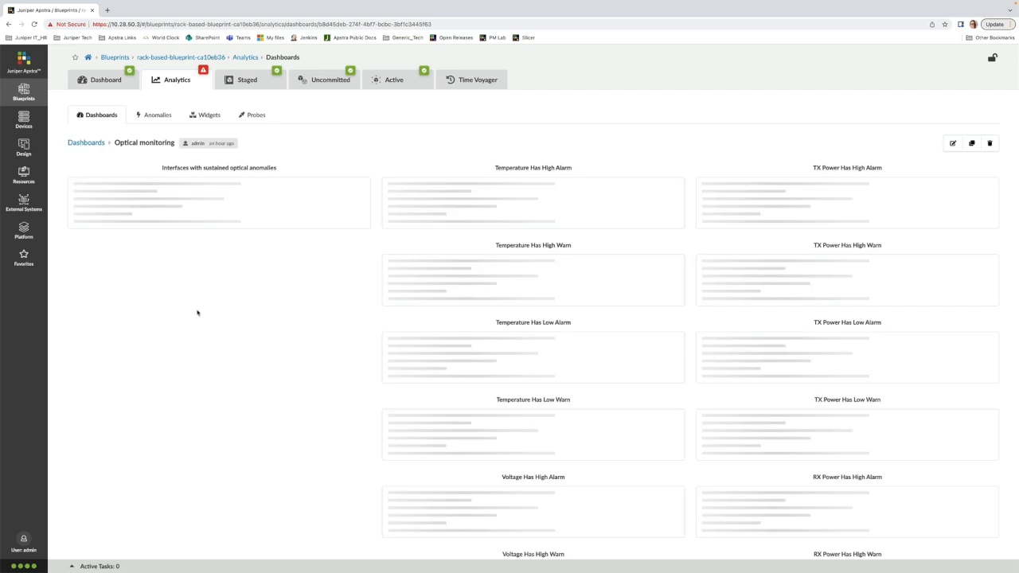
mouse_move(219, 230)
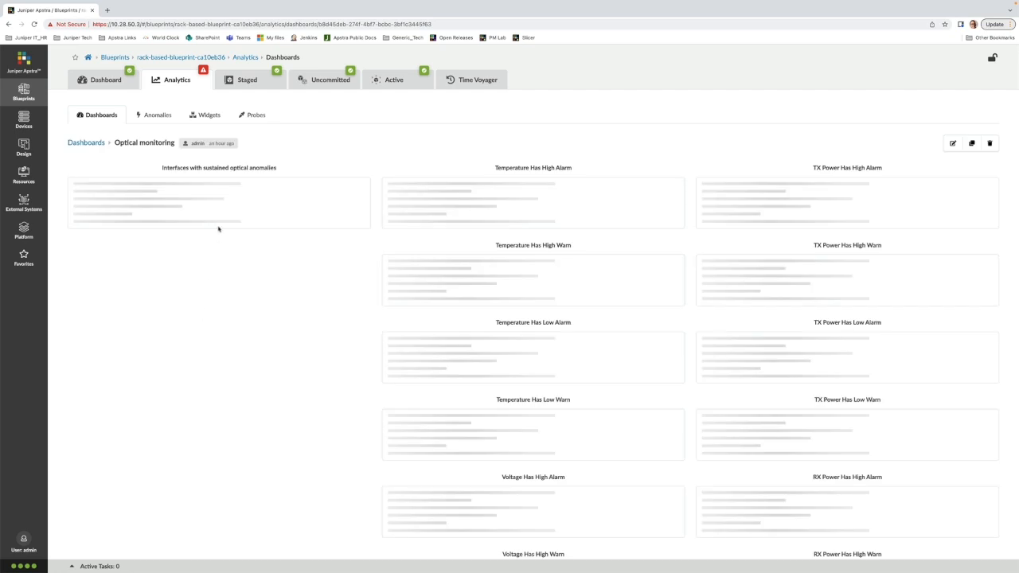
mouse_move(607, 236)
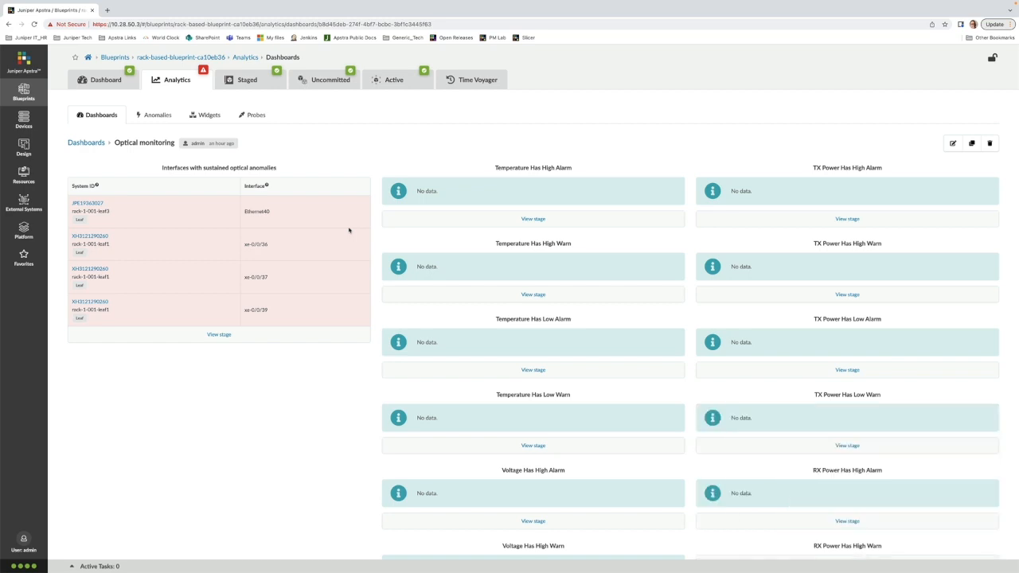
mouse_move(109, 241)
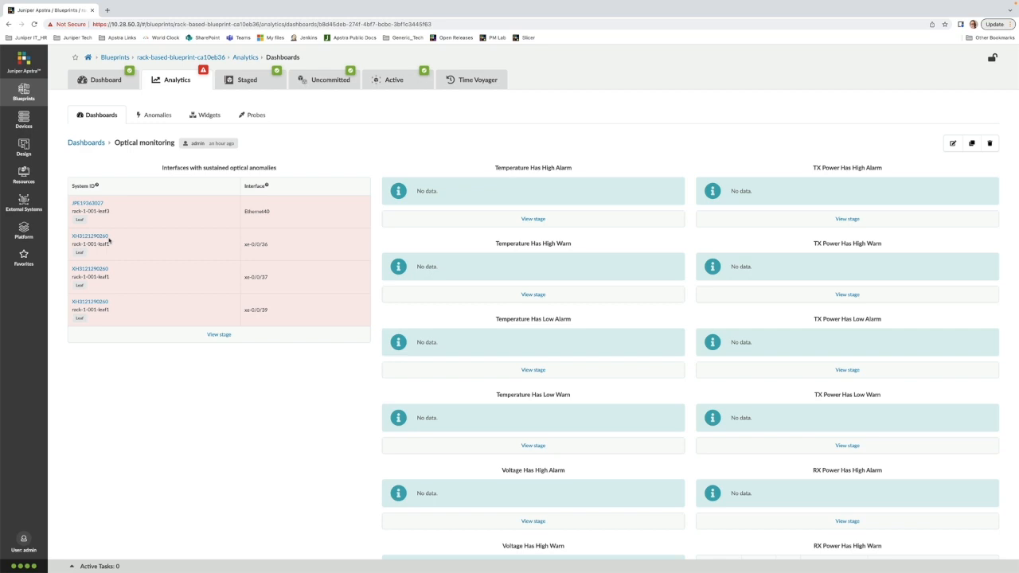